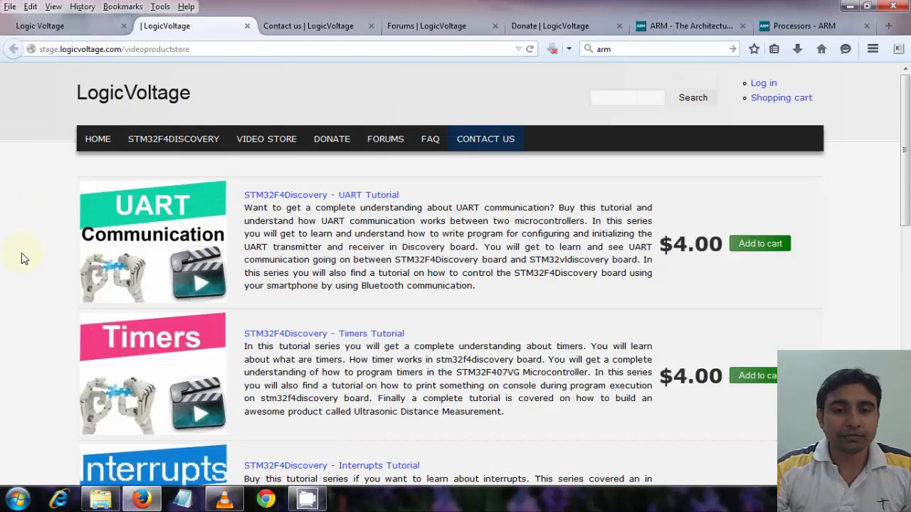
Scroll down the LogicVoltage Contact us page to the form fields
scroll("down", 3)
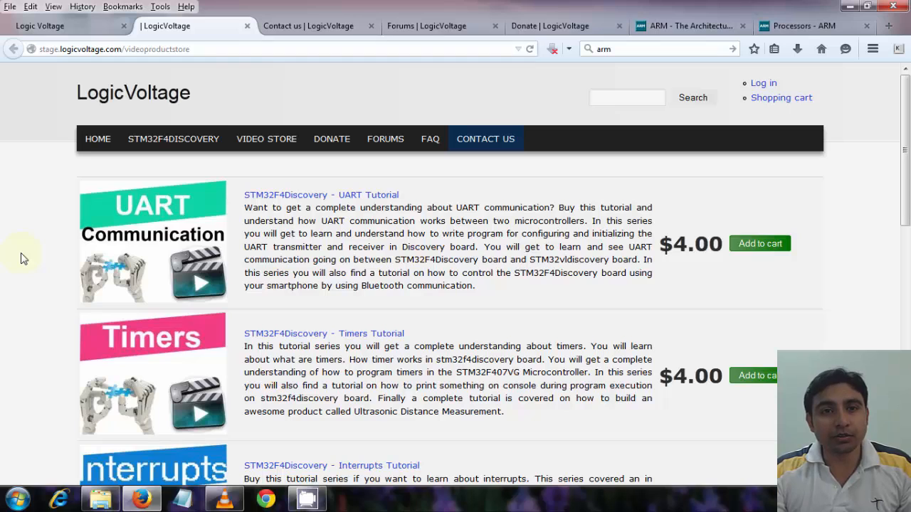
mouse_move(256, 91)
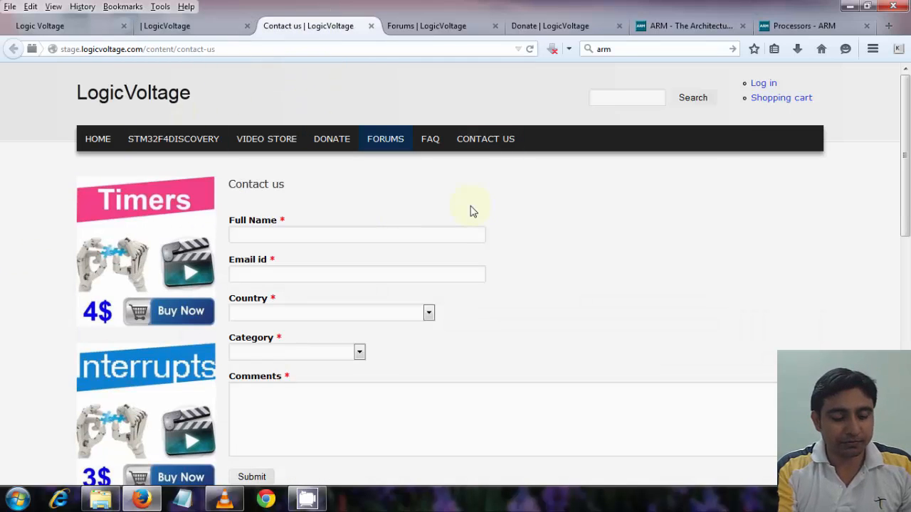
mouse_move(547, 279)
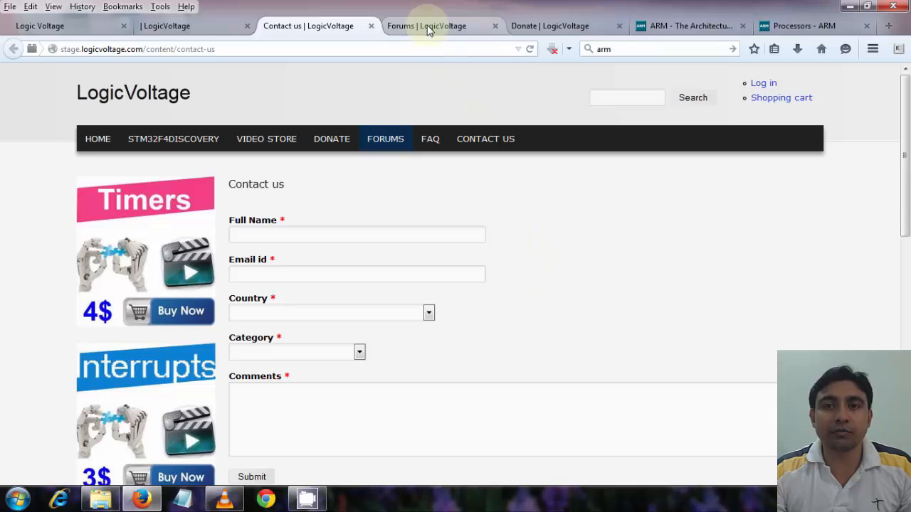
Bring up the LogicVoltage Donate page appealing for donations of any amount
left_click(427, 26)
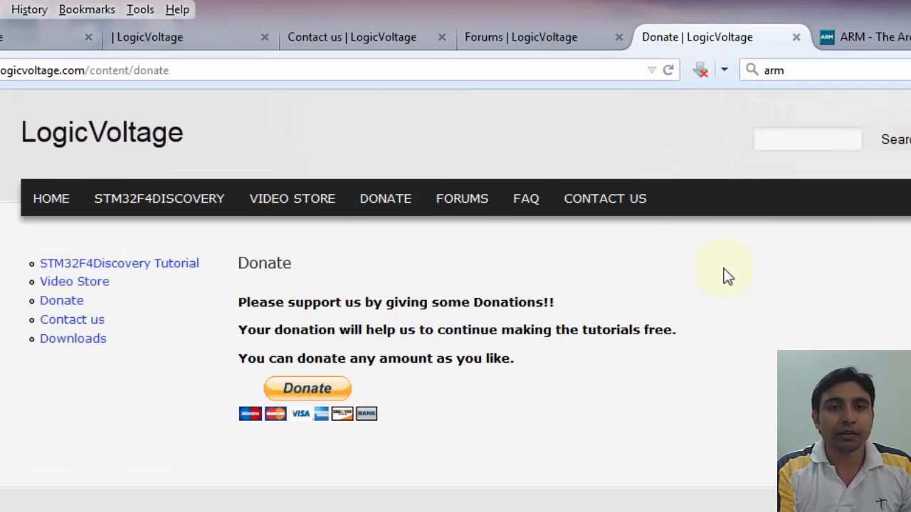
mouse_move(811, 302)
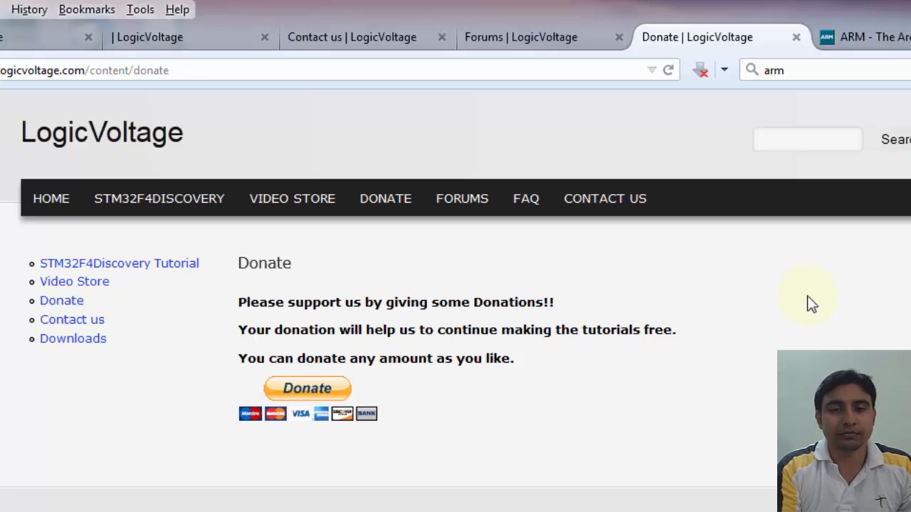
Show ARM's Processors page with the Cortex-A, Cortex-R, Cortex-M and SecurCore families
left_click(776, 37)
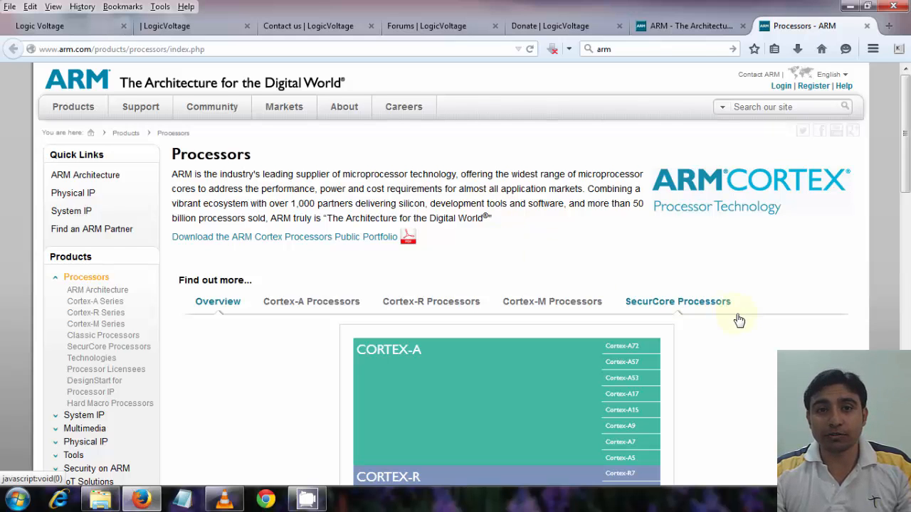
scroll("down", 3)
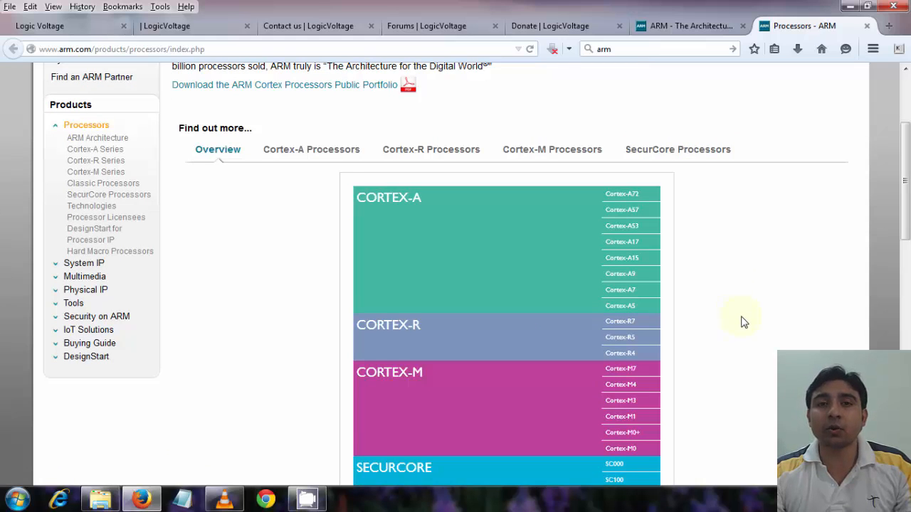
scroll("down", 3)
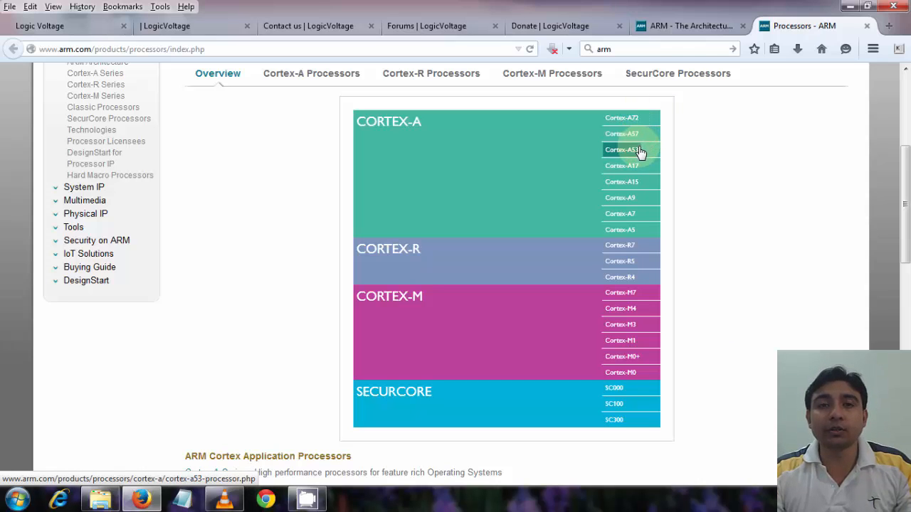
mouse_move(637, 182)
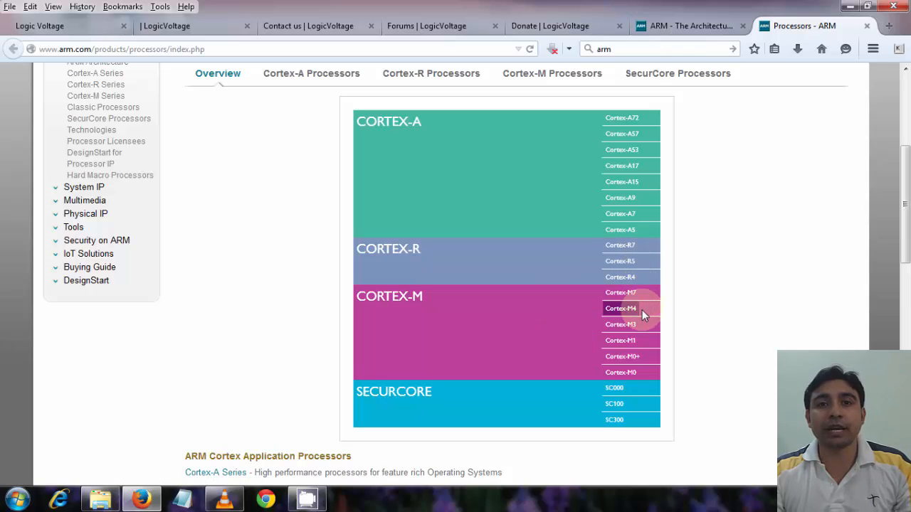
mouse_move(646, 356)
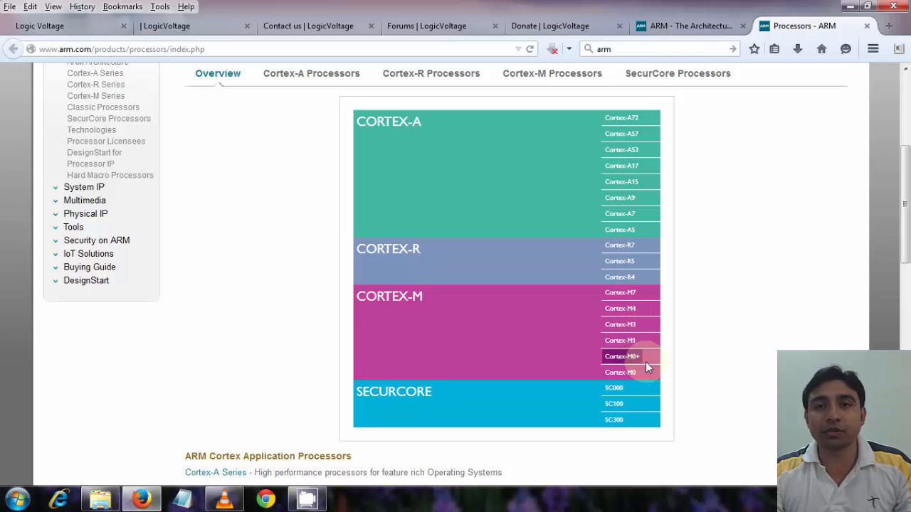
mouse_move(646, 373)
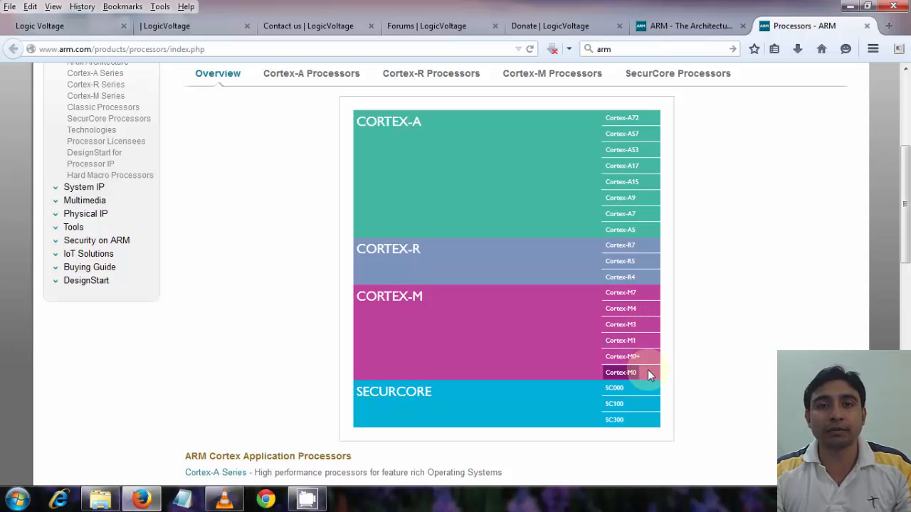
mouse_move(671, 359)
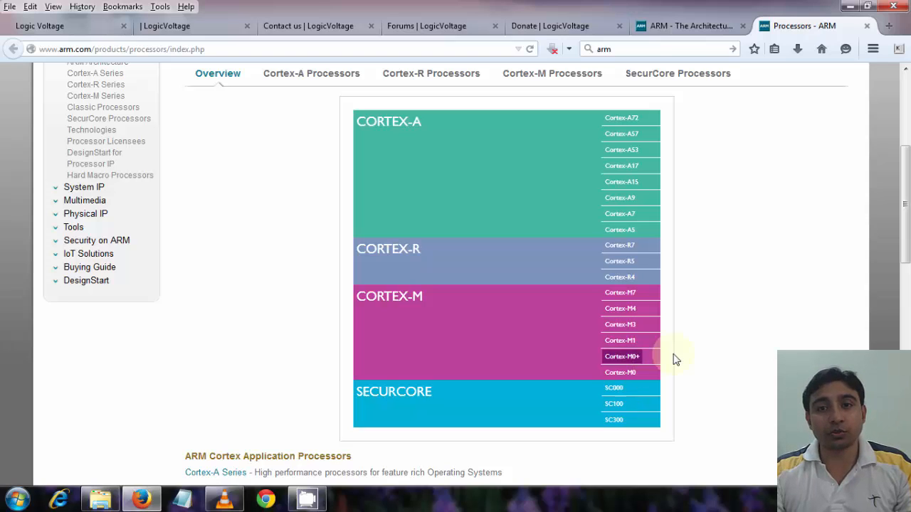
mouse_move(629, 307)
type("keil")
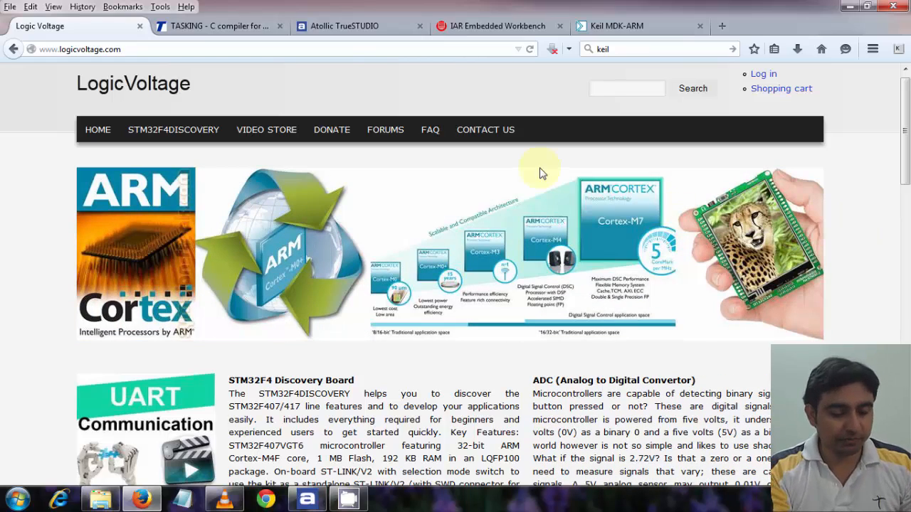
Show the TASKING C/C++ compiler and debugger page for ARM Cortex-M
left_click(220, 25)
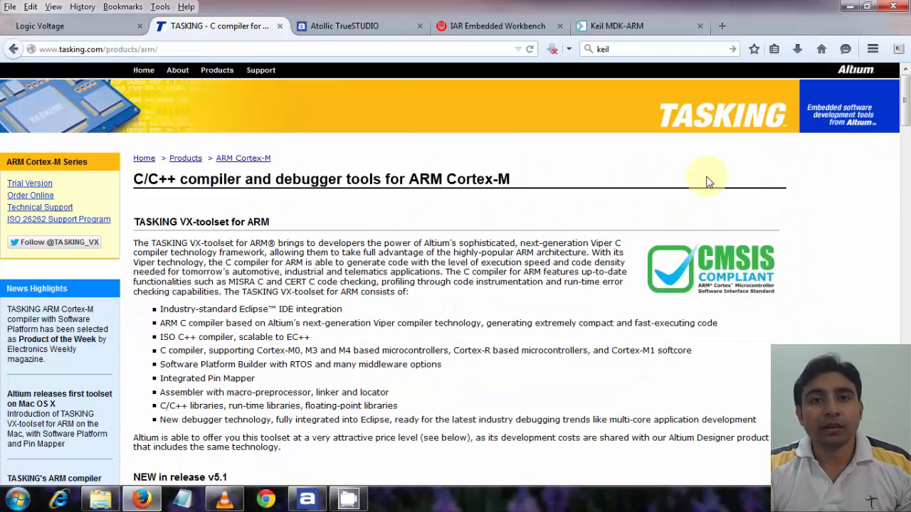
mouse_move(797, 182)
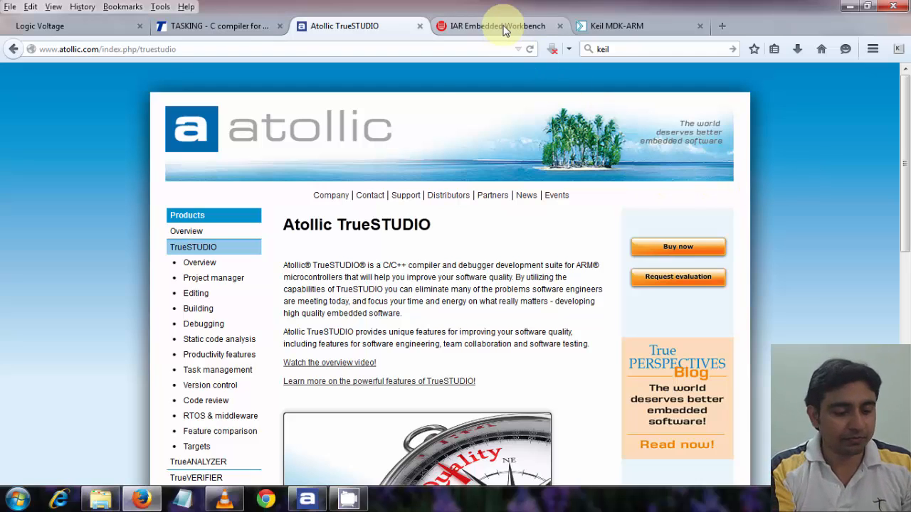
View the IAR Embedded Workbench page, then the Keil MDK-ARM Development Kit page
left_click(499, 25)
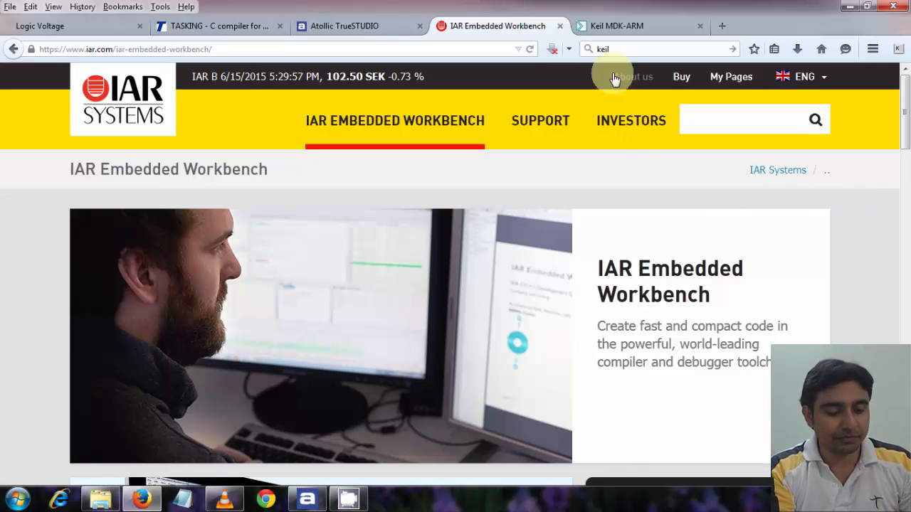
left_click(637, 26)
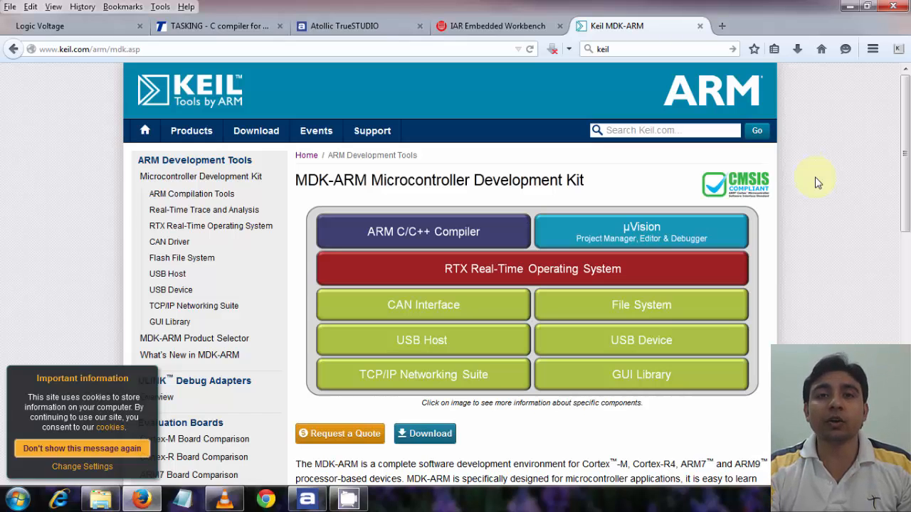
Return to the Atollic TrueSTUDIO product page describing its ARM compiler and debugger suite
left_click(358, 25)
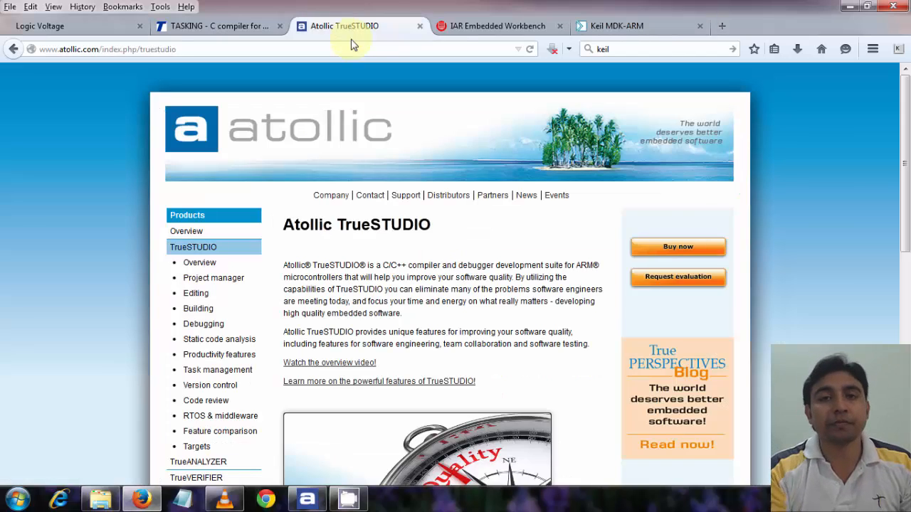
mouse_move(780, 179)
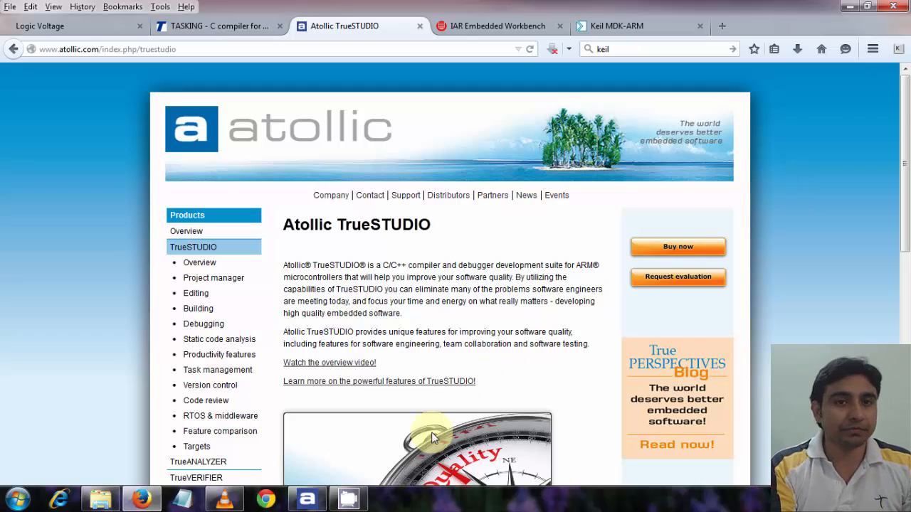
Bring up Atollic TrueSTUDIO for ARM Lite on an empty workspace with no projects
left_click(308, 498)
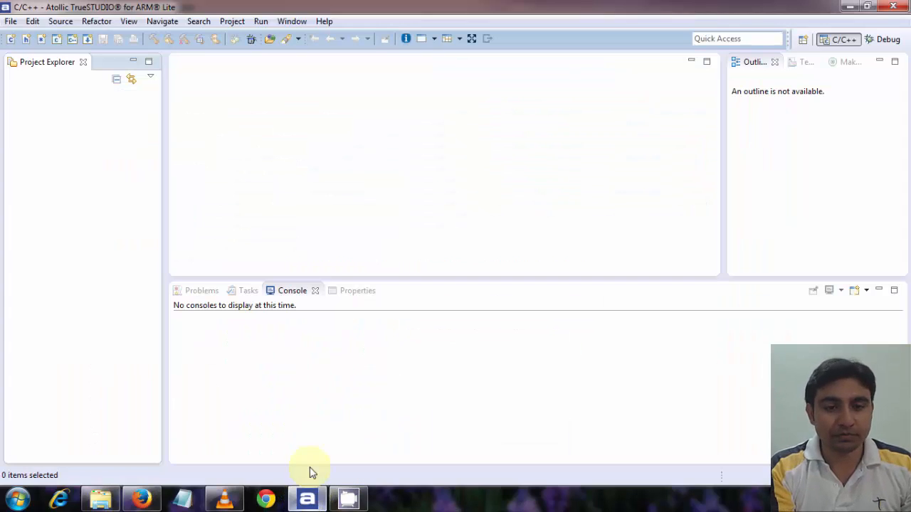
mouse_move(581, 193)
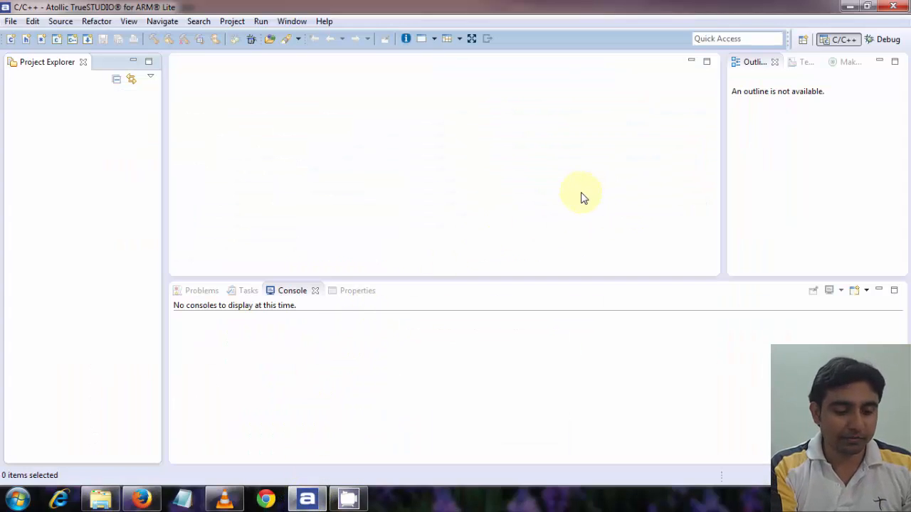
mouse_move(527, 188)
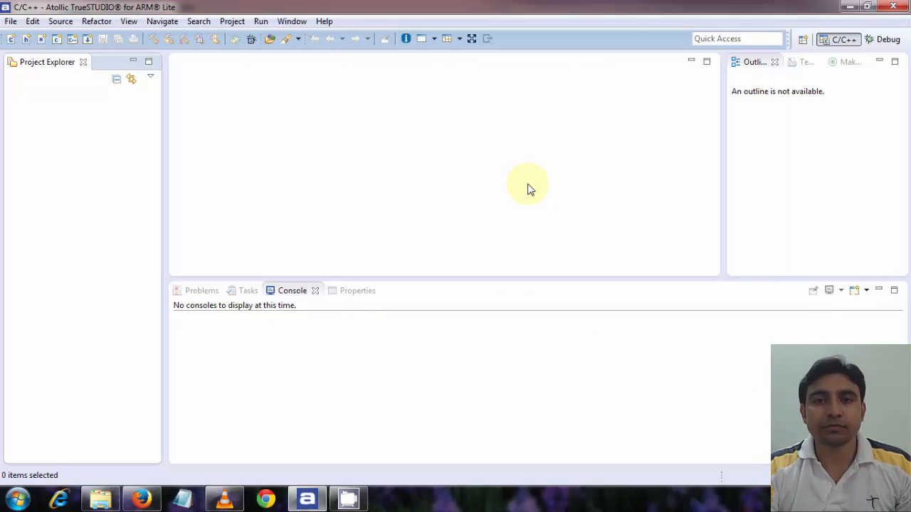